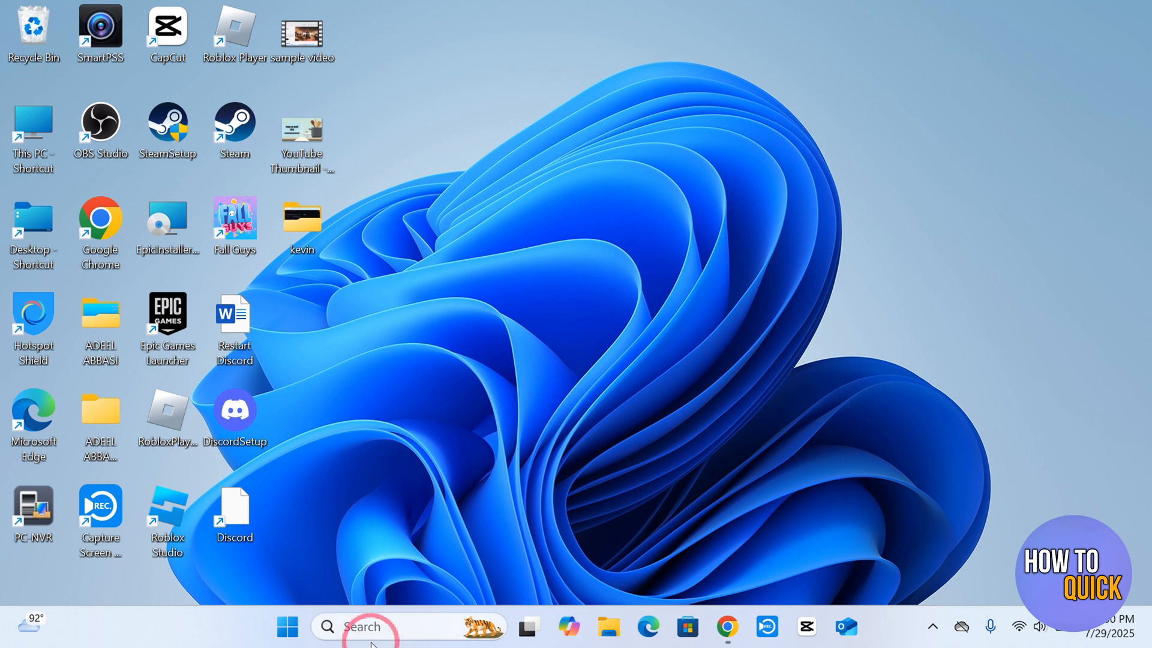
Launch msinfo32 from Run and view the Virtualization-based security rows in System Summary.
click(363, 643)
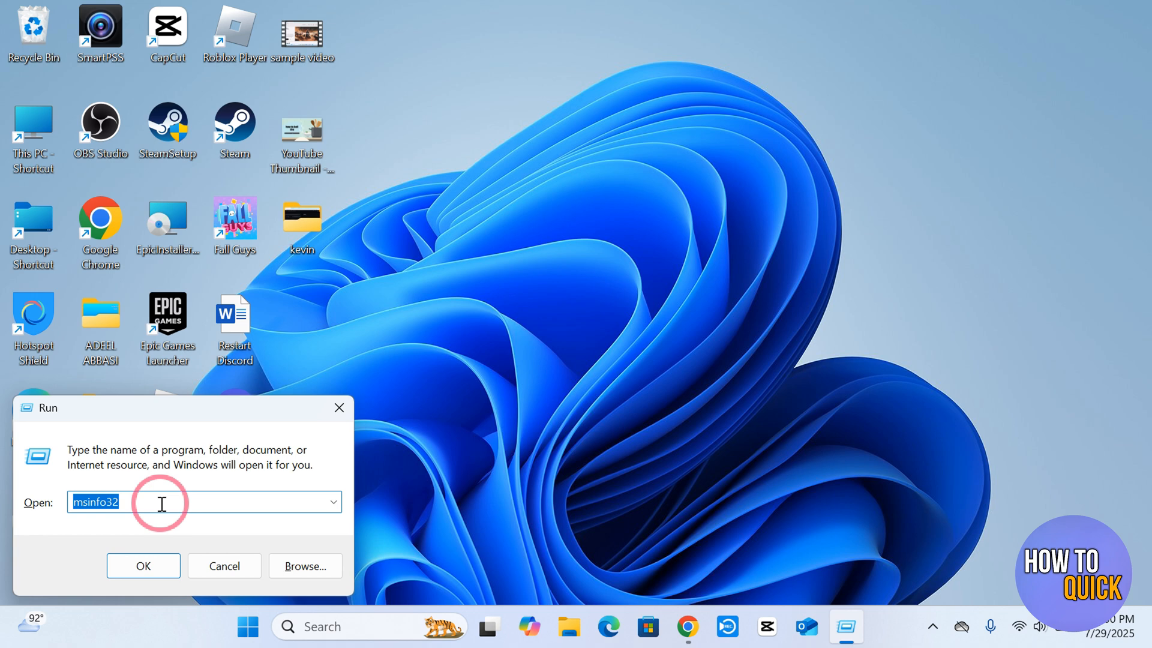
click(143, 566)
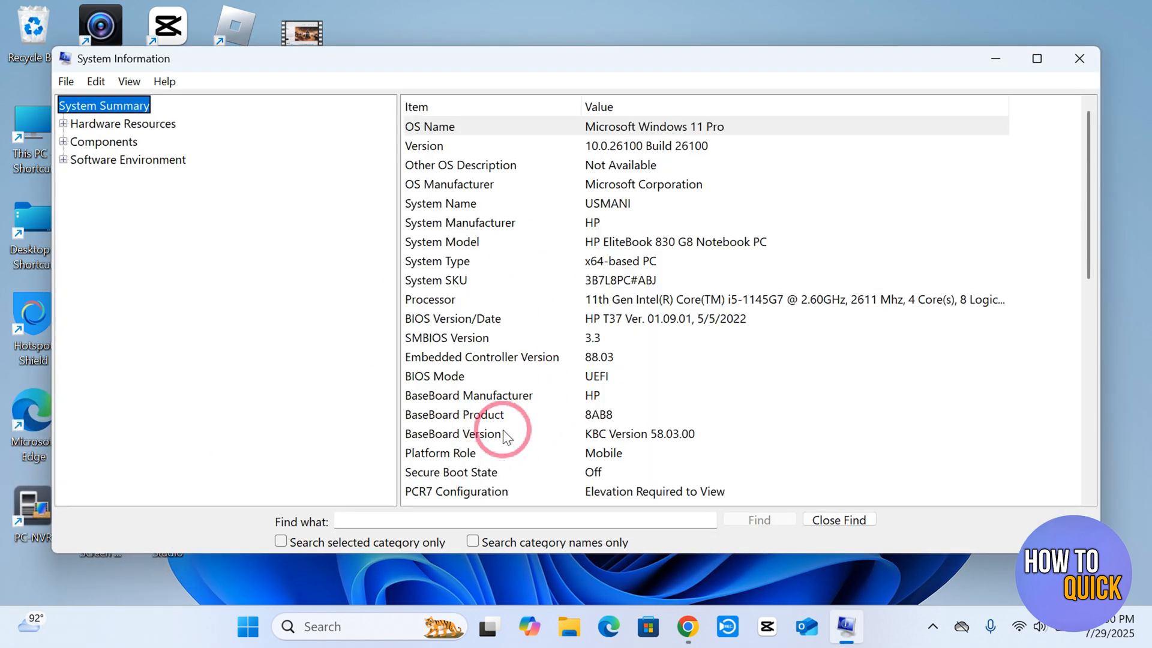
scroll(down, 3)
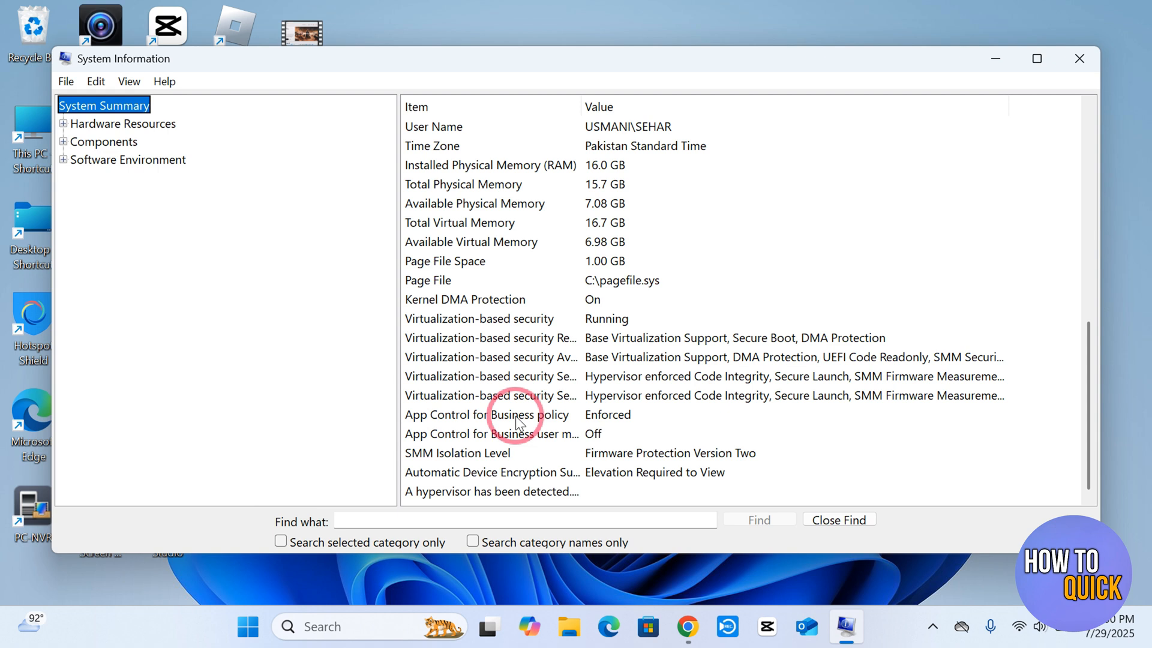
mouse_move(472, 325)
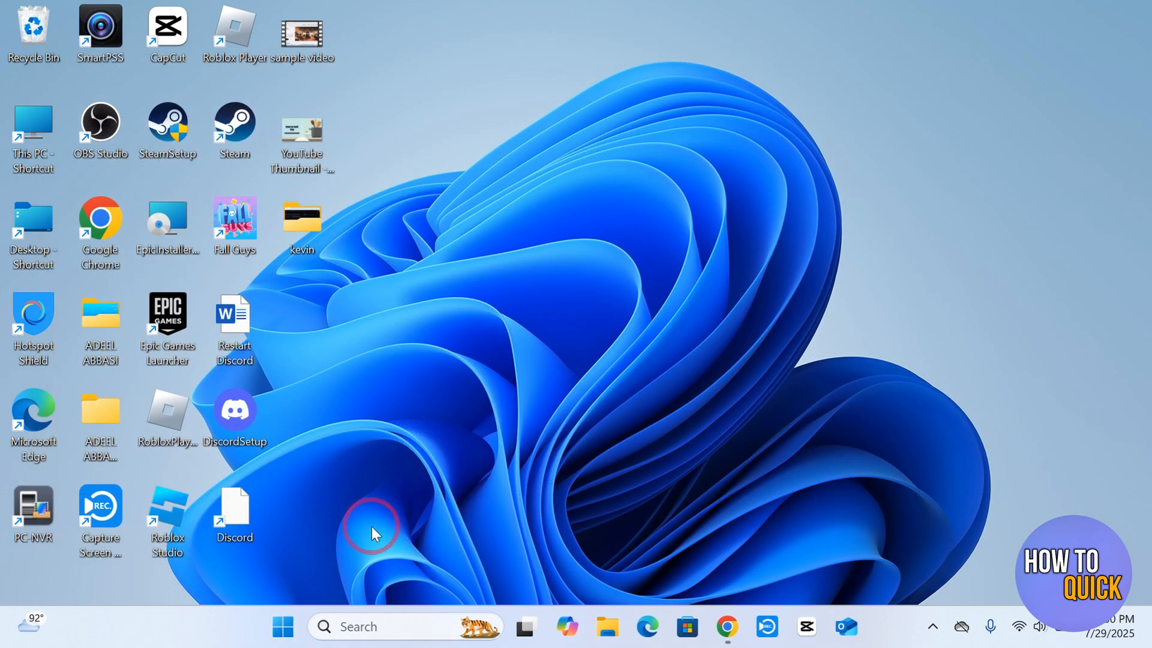
Search 'grou' in Windows Search and launch Edit group policy.
click(360, 643)
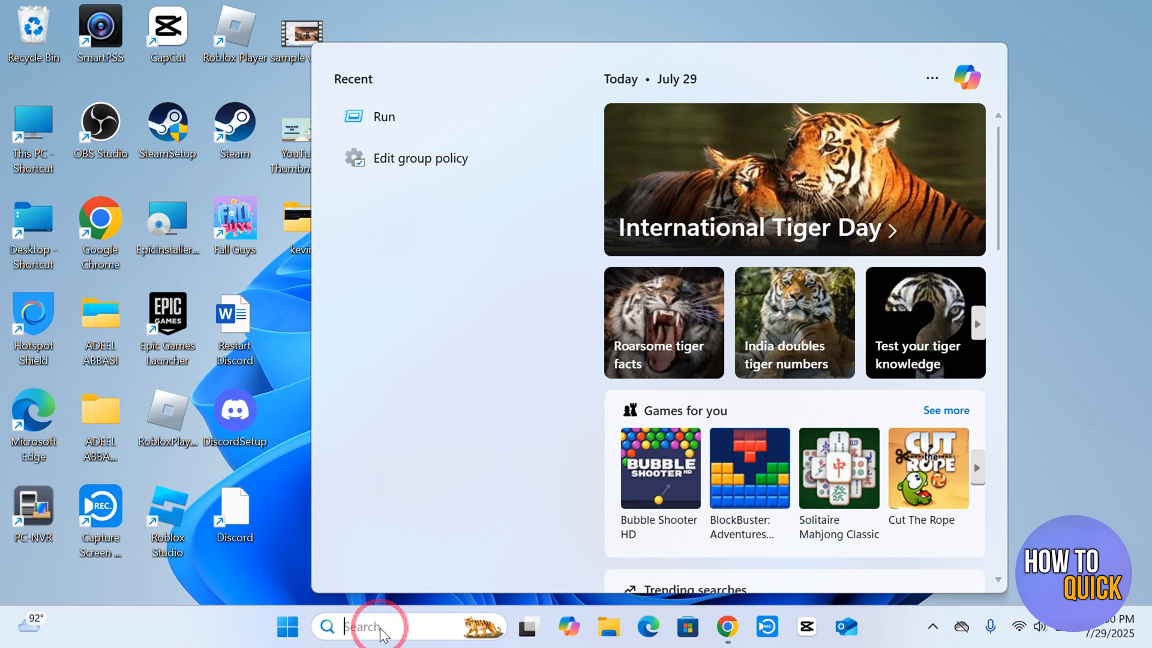
text(grou)
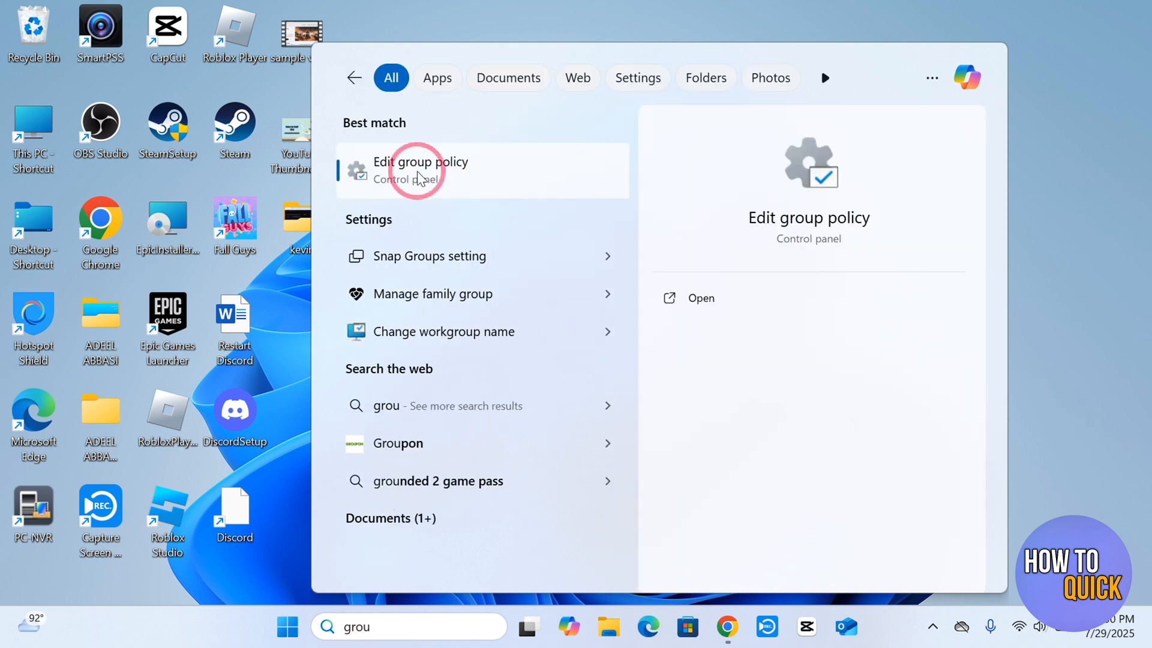
mouse_move(408, 182)
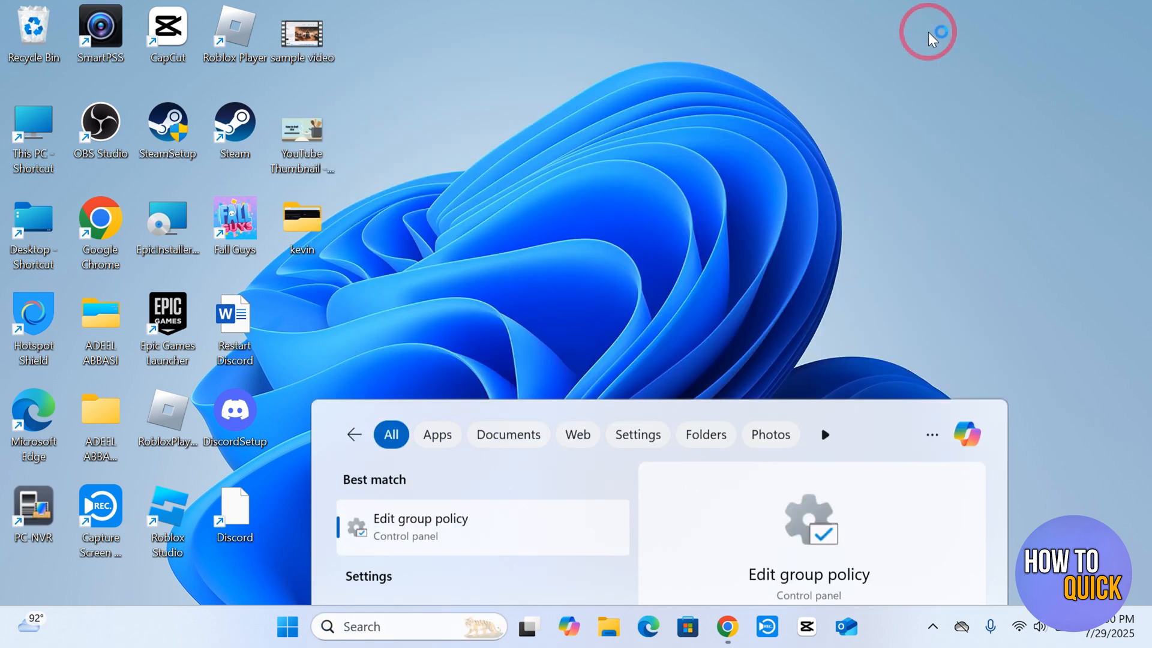
click(420, 526)
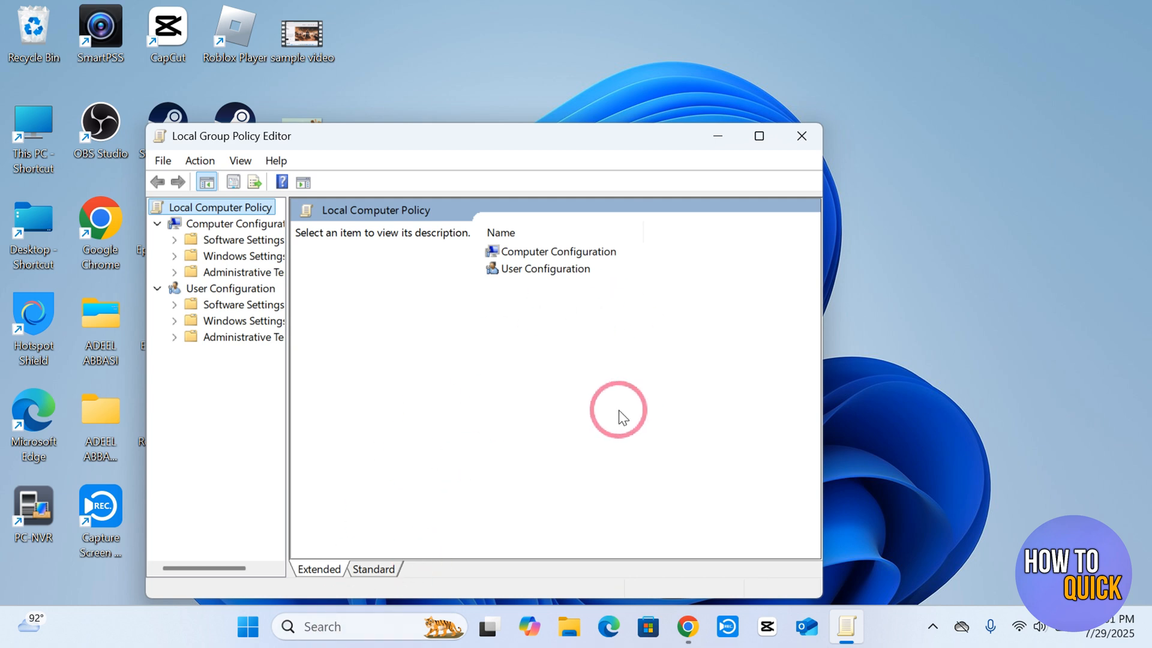
Navigate Administrative Templates > System > Device Guard and select Turn On Virtualization Based Security.
drag(286, 356, 353, 356)
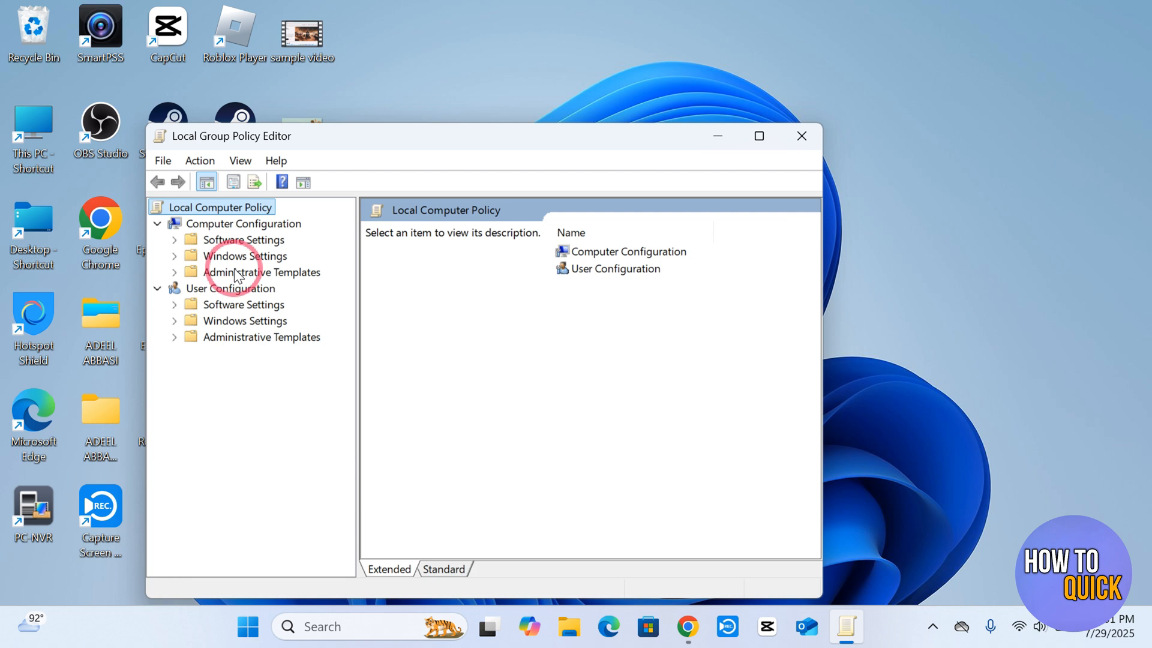
click(260, 271)
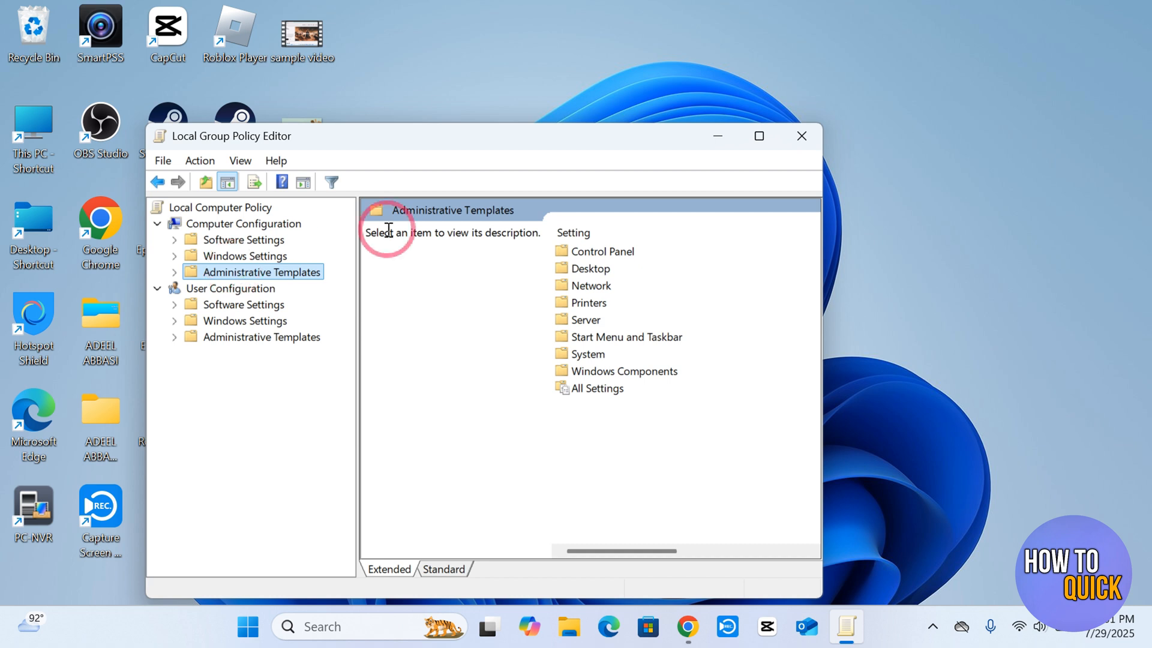
mouse_move(582, 358)
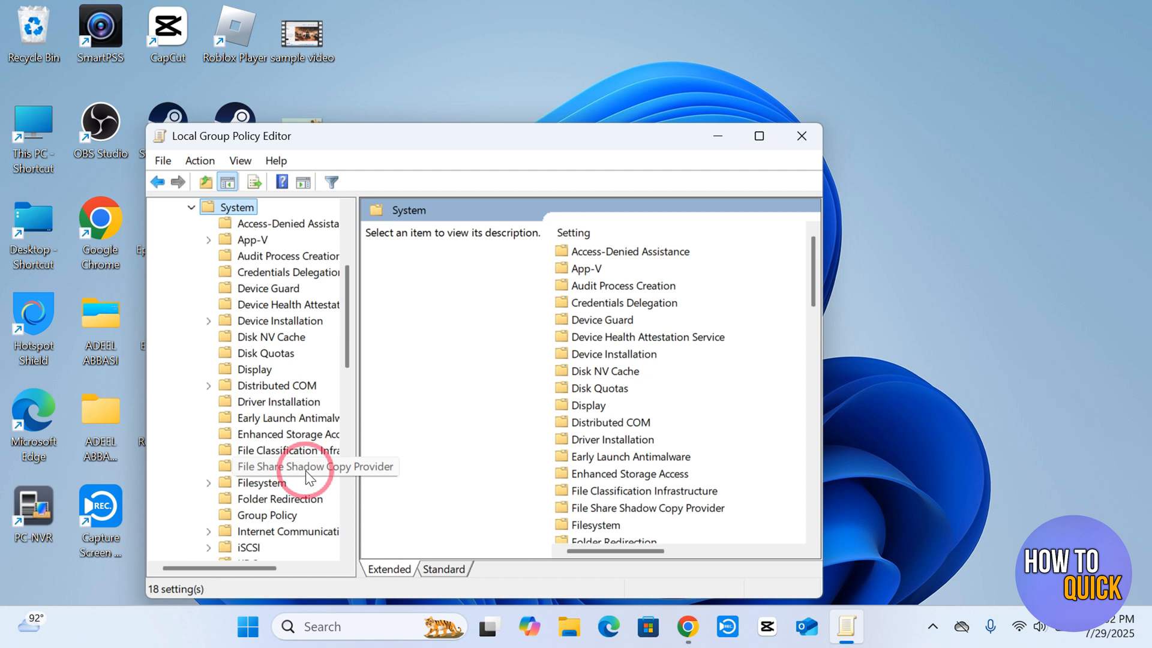
click(602, 319)
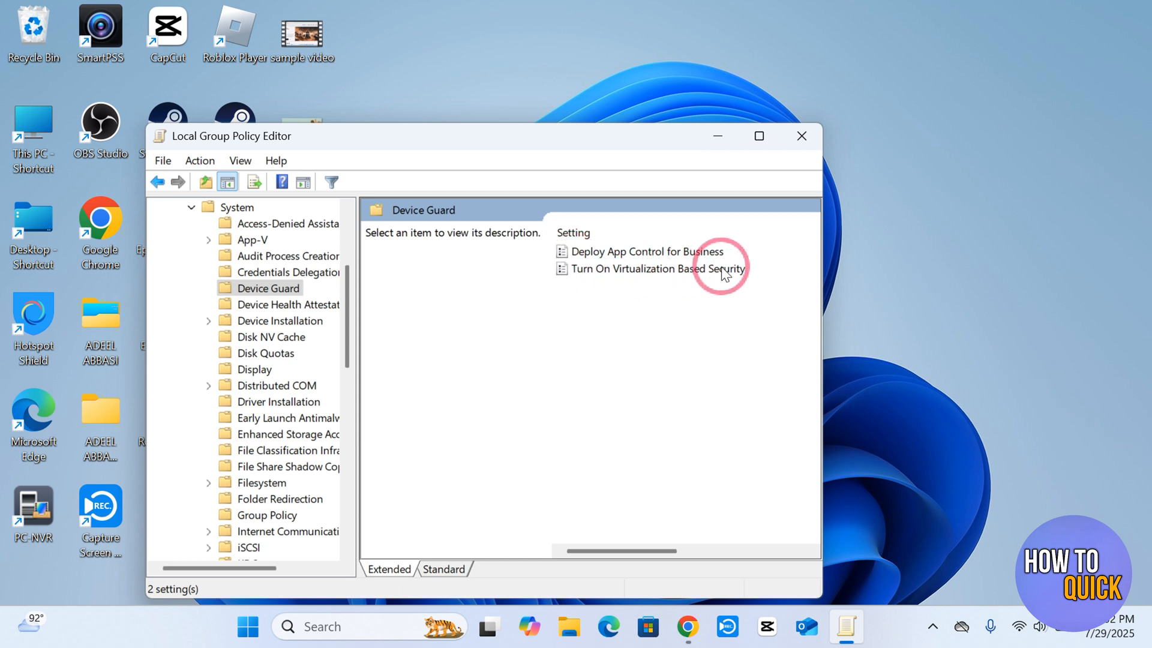
click(660, 269)
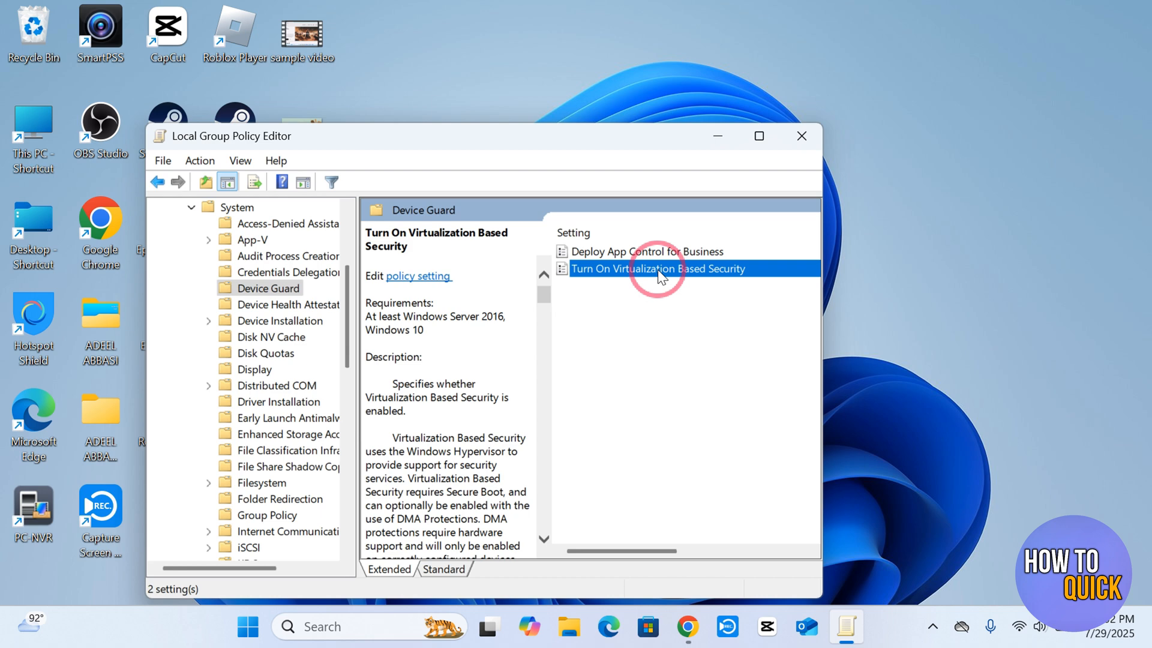
Set the policy to Enabled, confirm with OK, and close the editor.
double_click(657, 269)
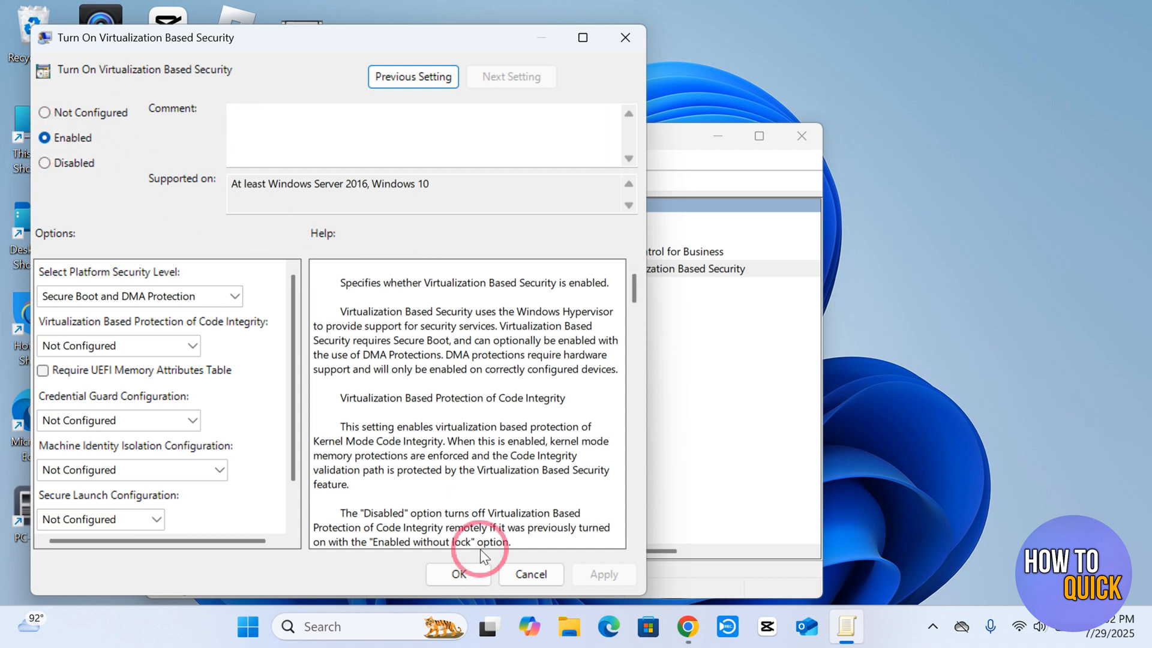
click(458, 574)
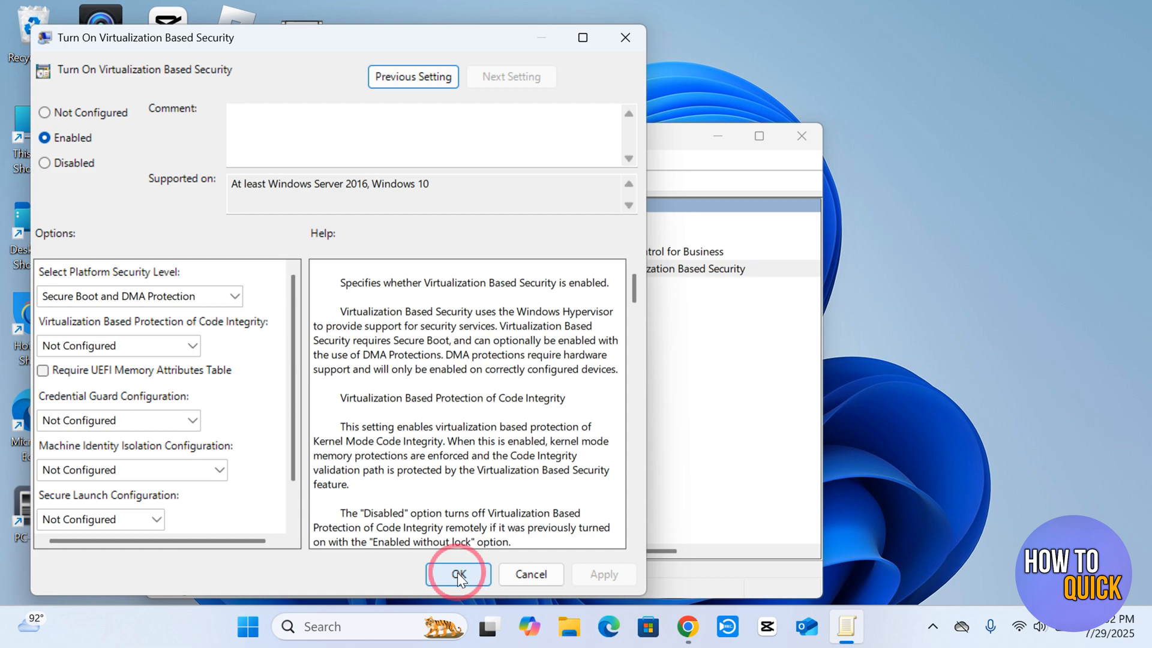
click(458, 574)
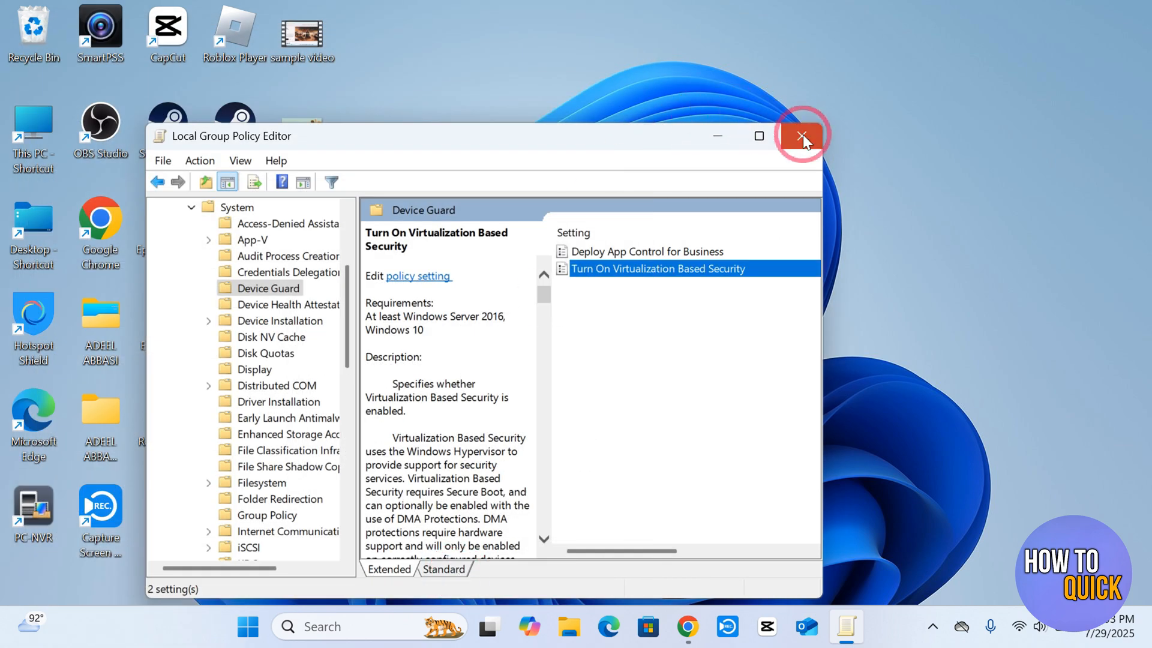
click(802, 135)
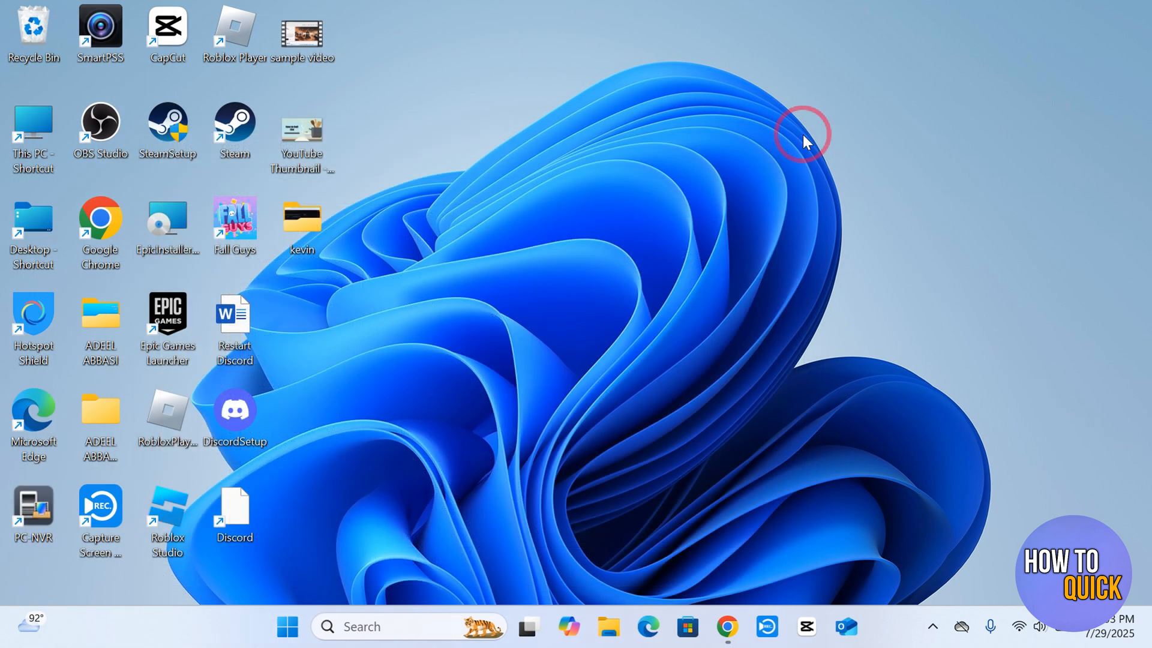